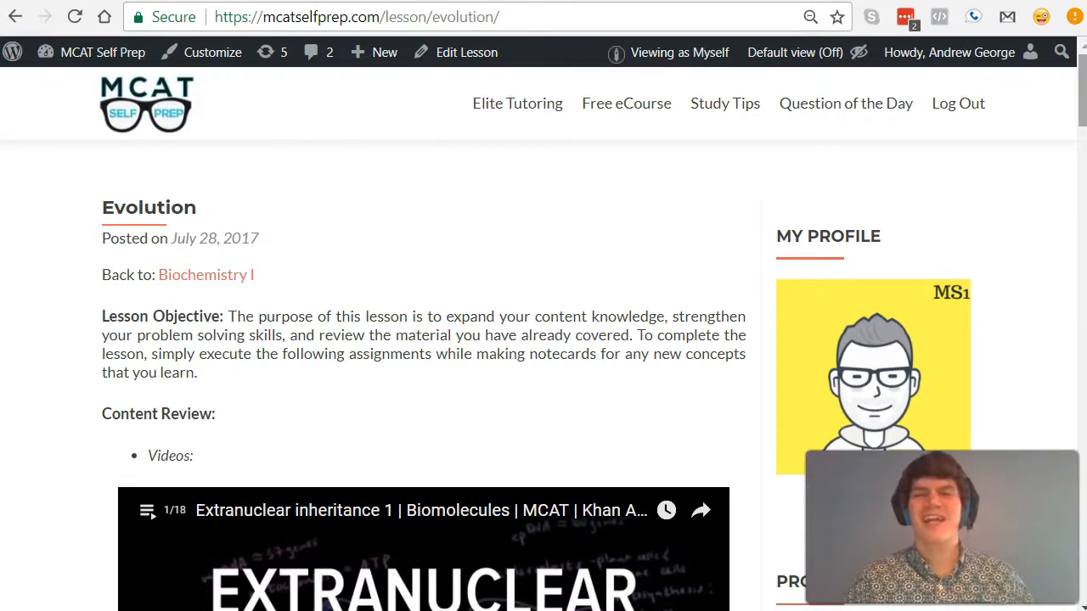
Scroll the Evolution lesson down to the Peppered moth flashcard question and its photo.
{"action": "scroll", "scroll_direction": "down", "scroll_amount": 3}
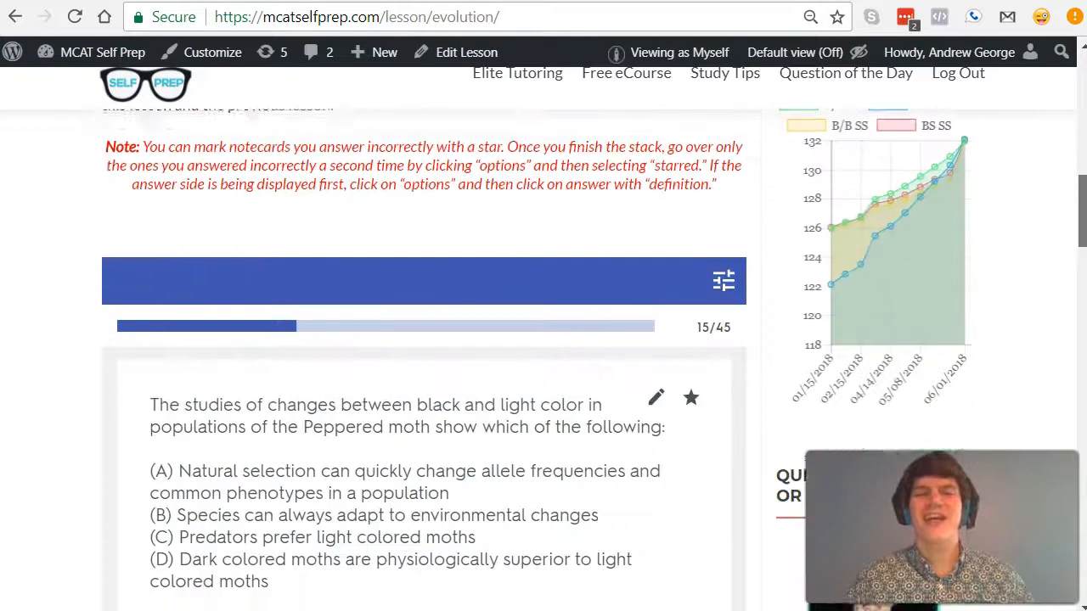
{"action": "scroll", "scroll_direction": "down", "scroll_amount": 3}
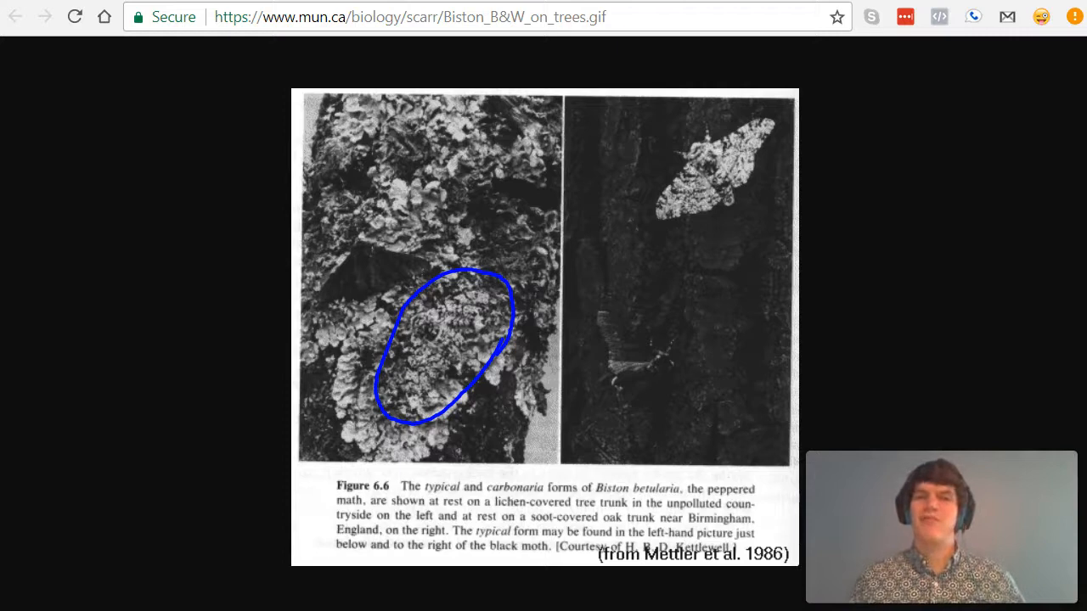
Draw an oval around a moth on the lichen-covered trunk in the peppered moth photo.
{"action": "left_click_drag", "start_coordinate": [326, 248], "coordinate": [425, 222]}
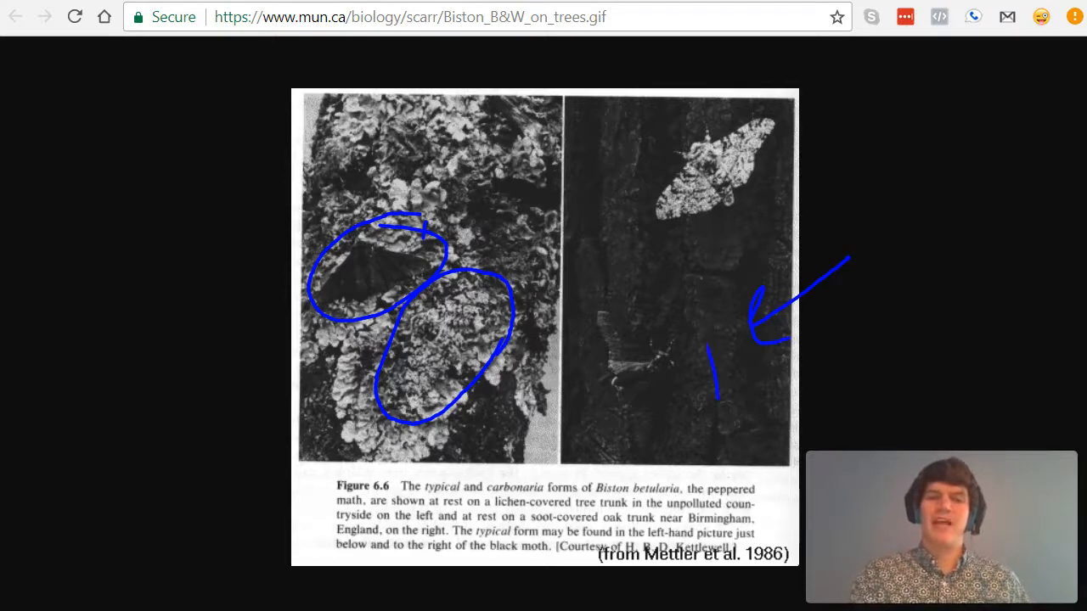
Circle a moth on the soot-covered trunk, then return to the Peppered moth quiz question.
{"action": "left_click_drag", "start_coordinate": [586, 297], "coordinate": [722, 416]}
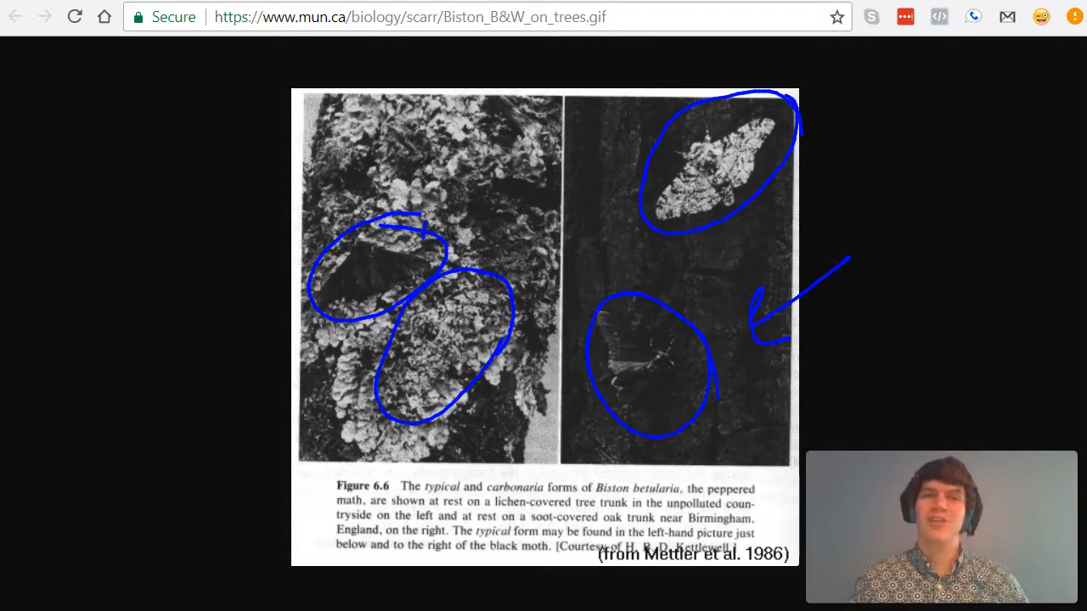
{"action": "left_click", "coordinate": [16, 17]}
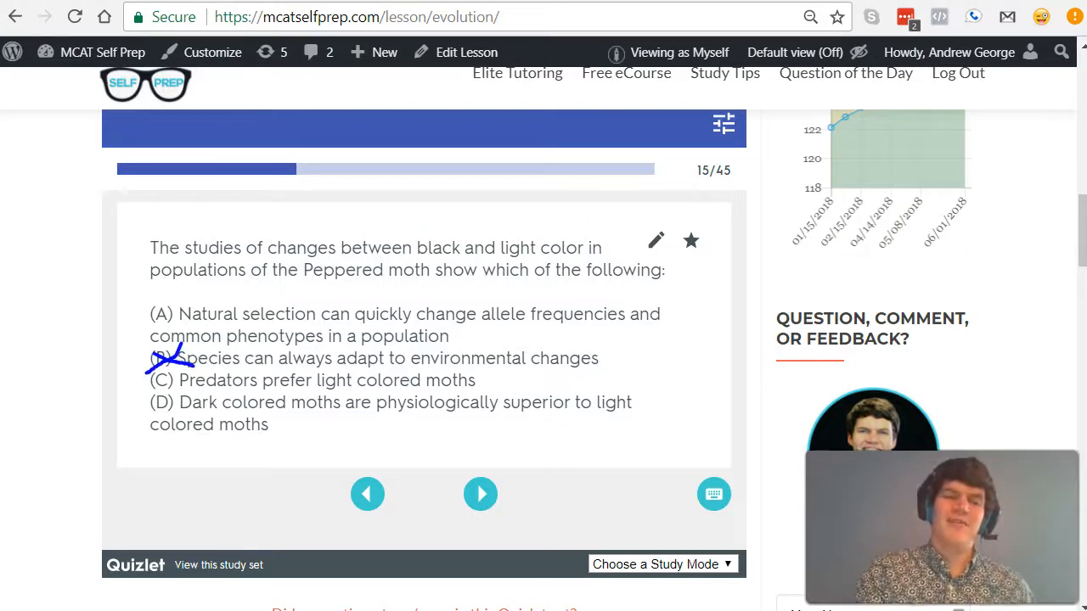
Circle choice A as the answer to the Peppered moth question.
{"action": "left_click_drag", "start_coordinate": [161, 305], "coordinate": [167, 320]}
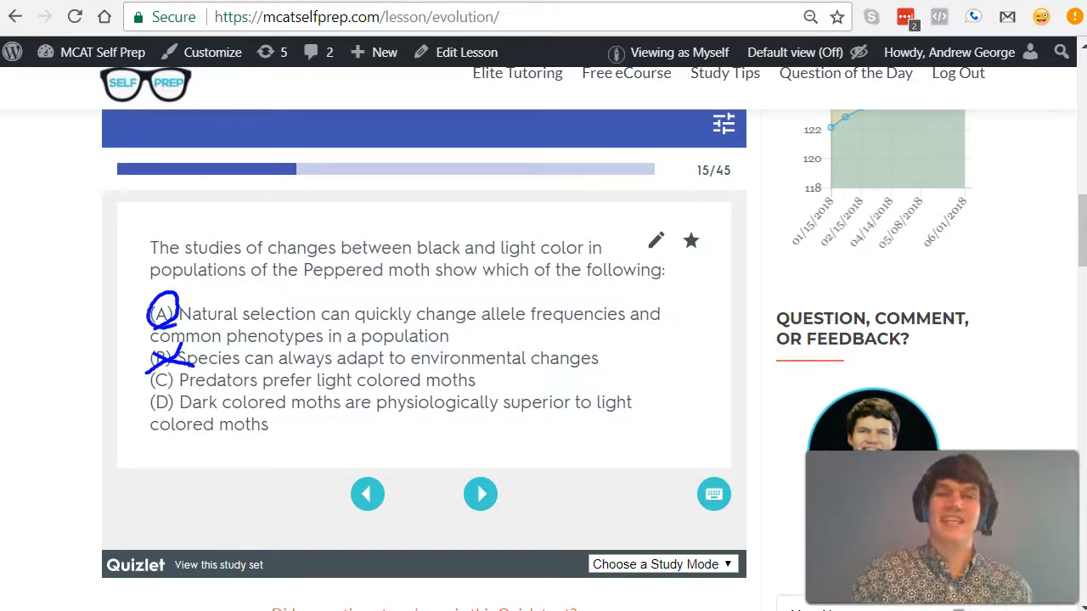